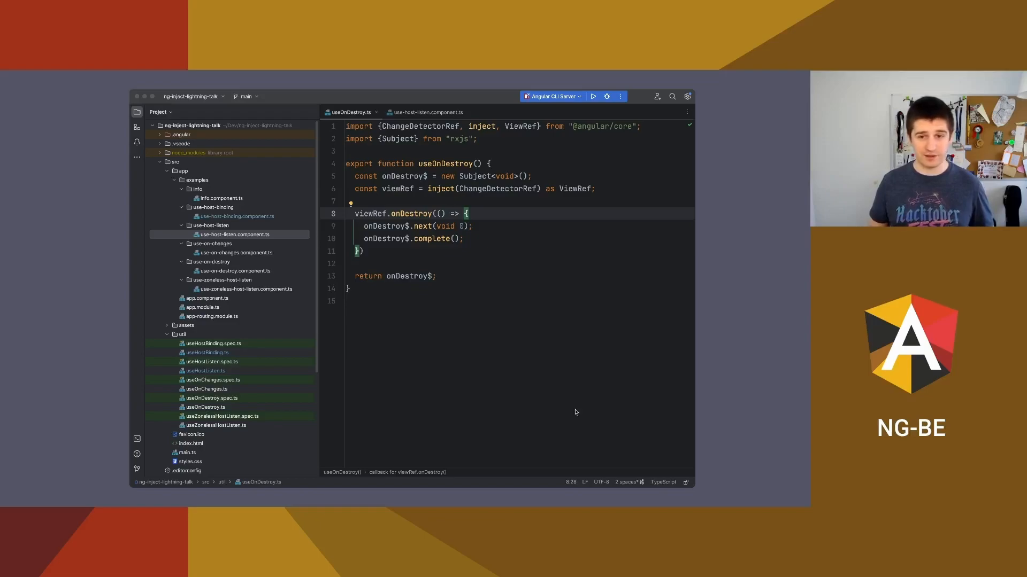
{"action": "mouse_move", "coordinate": [652, 311]}
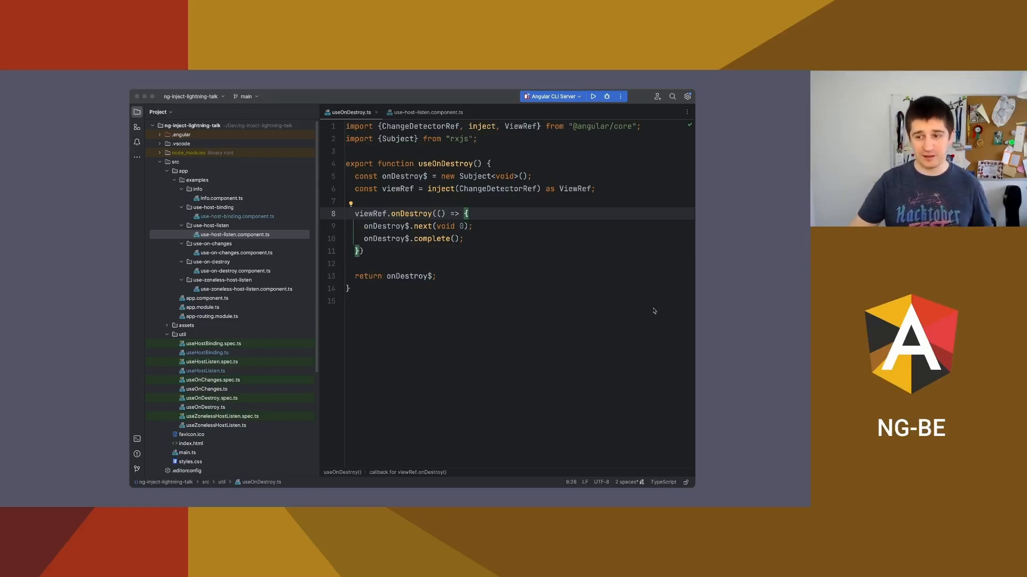
- Switch to use-host-listen.component.ts to add takeUntil to the mouseenter pipe
{"action": "left_click", "coordinate": [427, 113]}
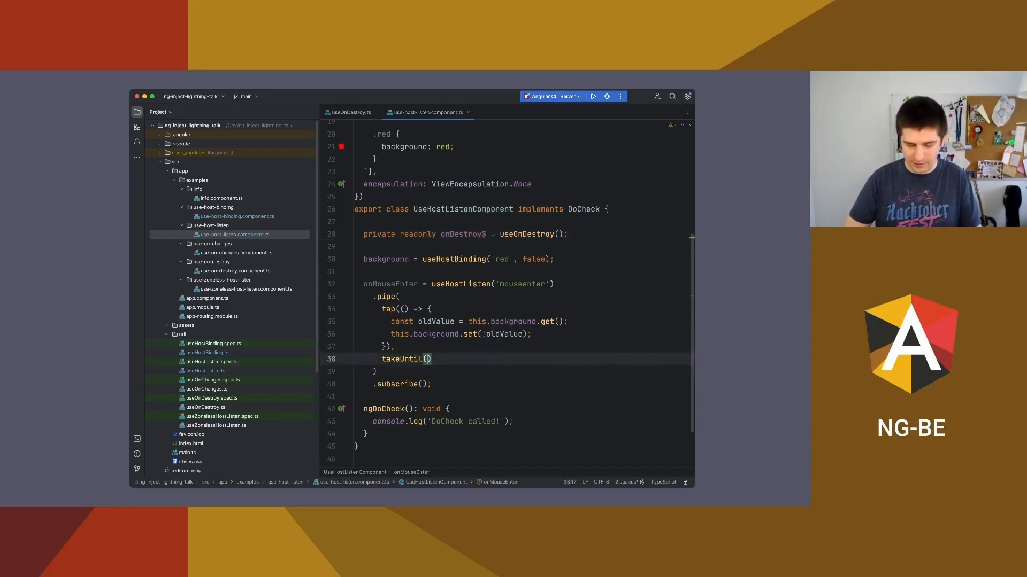
- Pass useOnDestroy() into takeUntil so the mouseenter pipe completes on destroy
{"action": "type", "text": "useOnDestroy("}
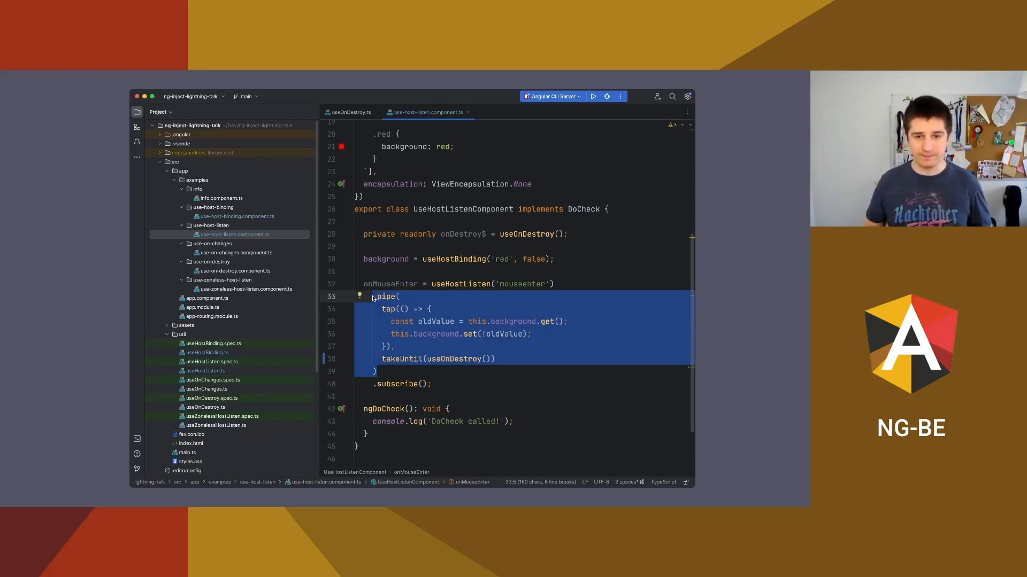
{"action": "left_click", "coordinate": [352, 112]}
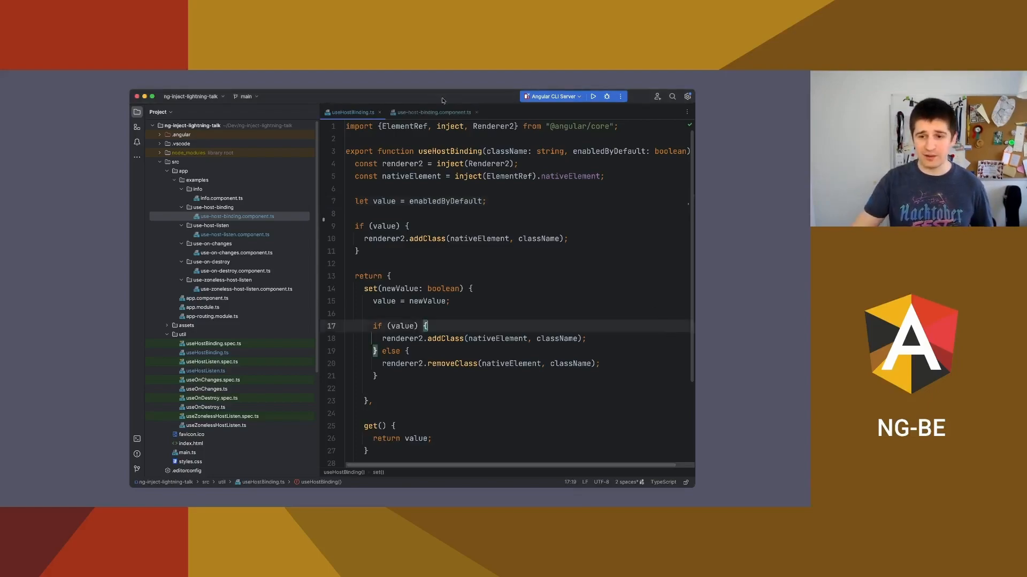
- View util/useHostBinding.ts showing how it sets and gets the host class
{"action": "left_click", "coordinate": [433, 112]}
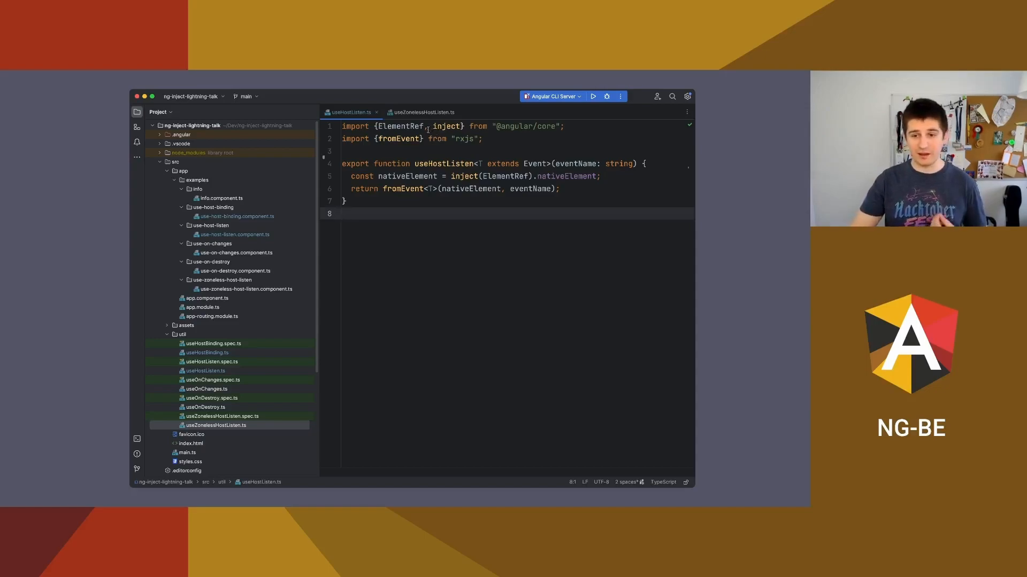
- View useHostListen.ts returning fromEvent on the host element, then move to the zoneless variant
{"action": "left_click", "coordinate": [422, 112]}
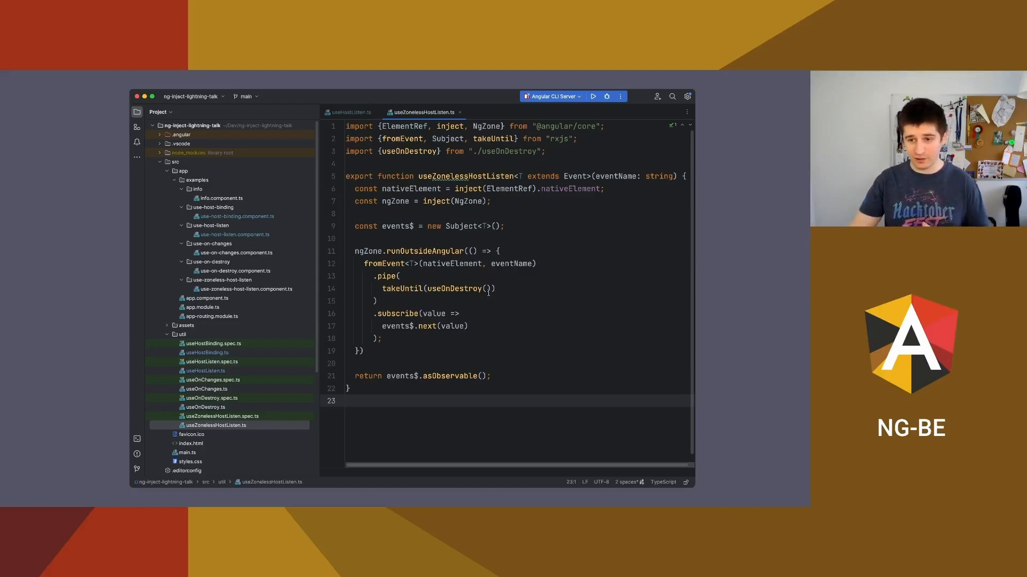
- Review useZonelessHostListen running outside Angular's zone, then open useOnChanges.ts
{"action": "double_click", "coordinate": [452, 289]}
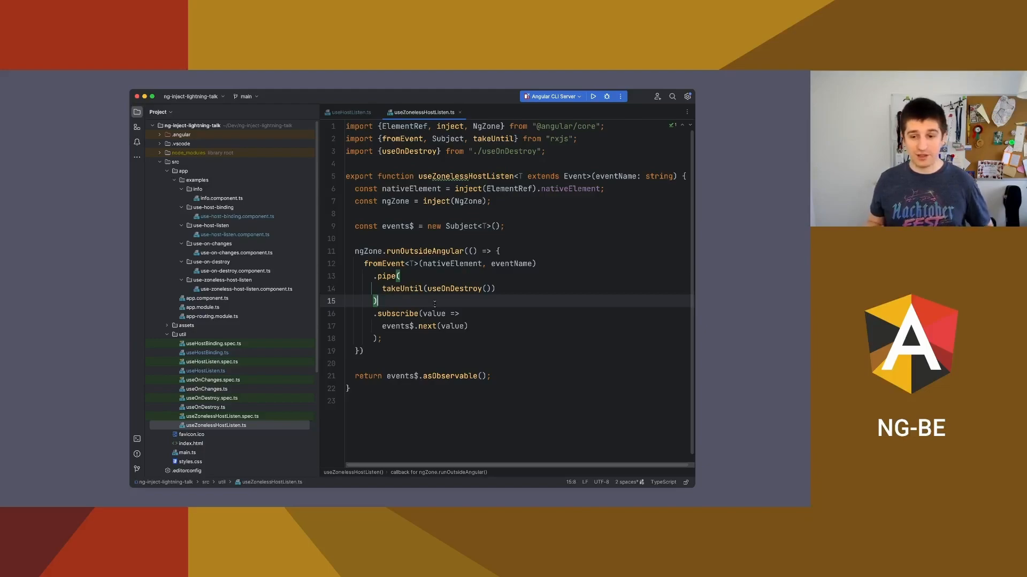
{"action": "left_click", "coordinate": [207, 359]}
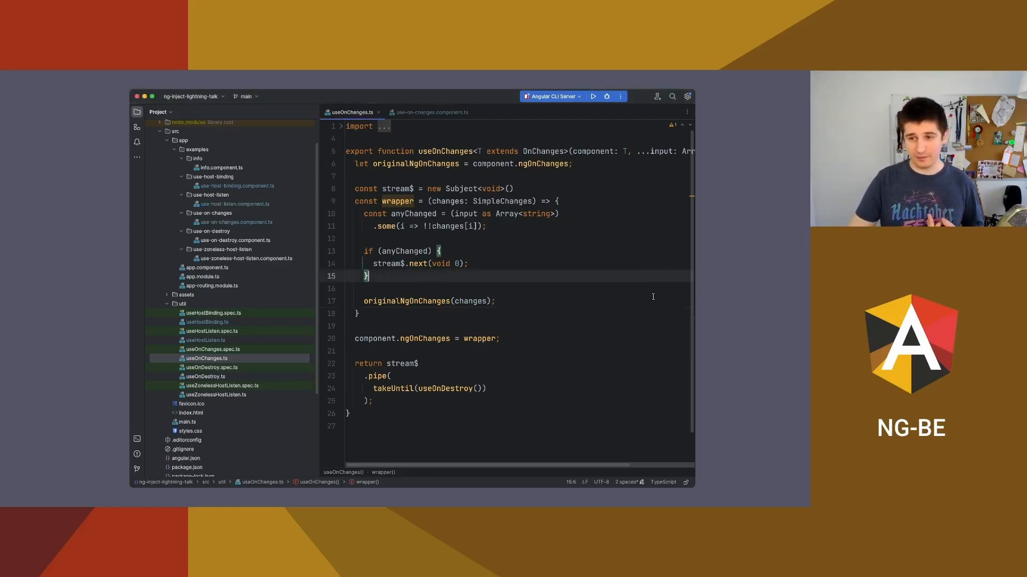
- Open use-on-changes.component.ts using useOnChanges(this, 'value') to toggle the background
{"action": "left_click", "coordinate": [429, 113]}
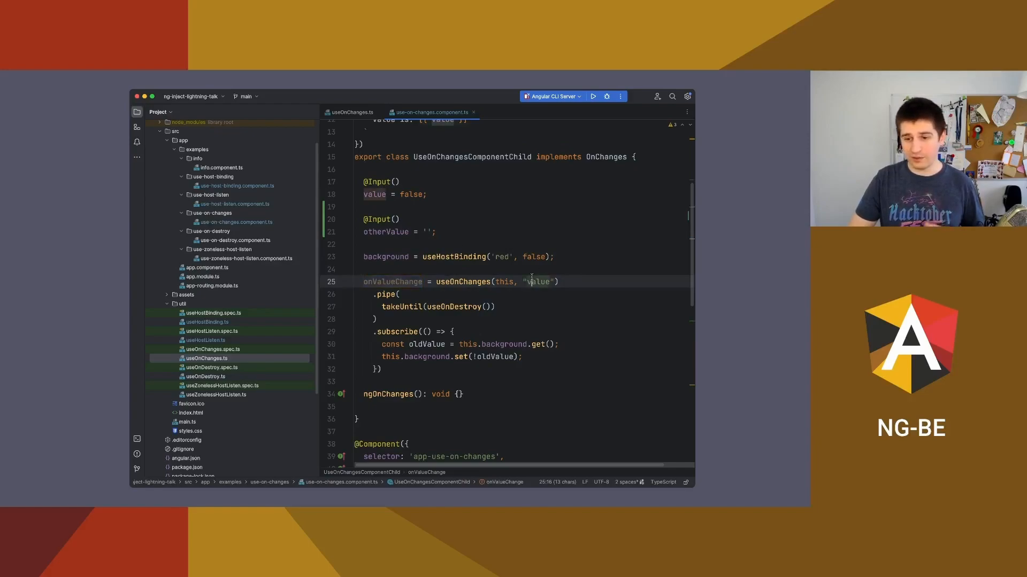
{"action": "double_click", "coordinate": [538, 281]}
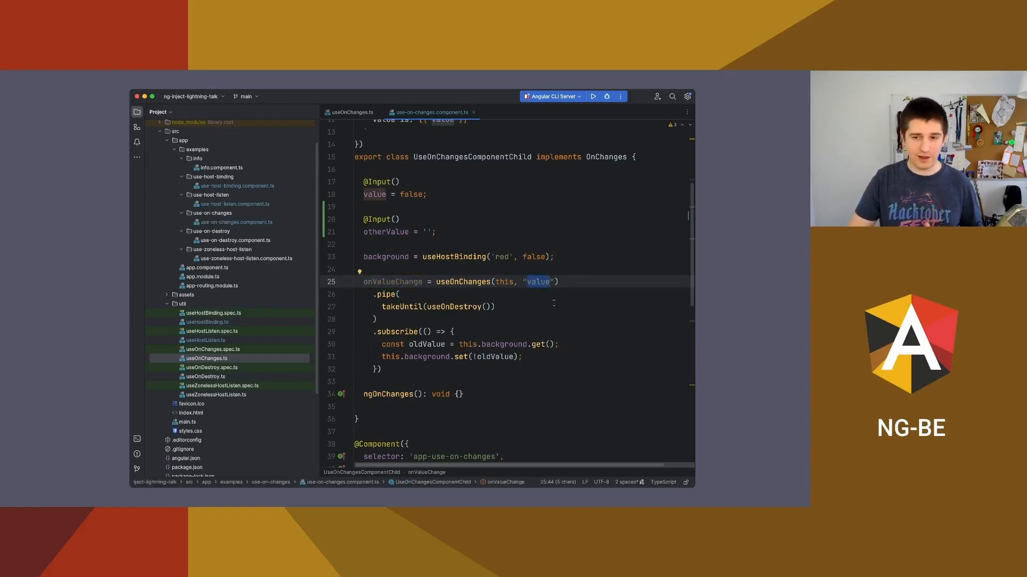
{"action": "key", "text": "Delete"}
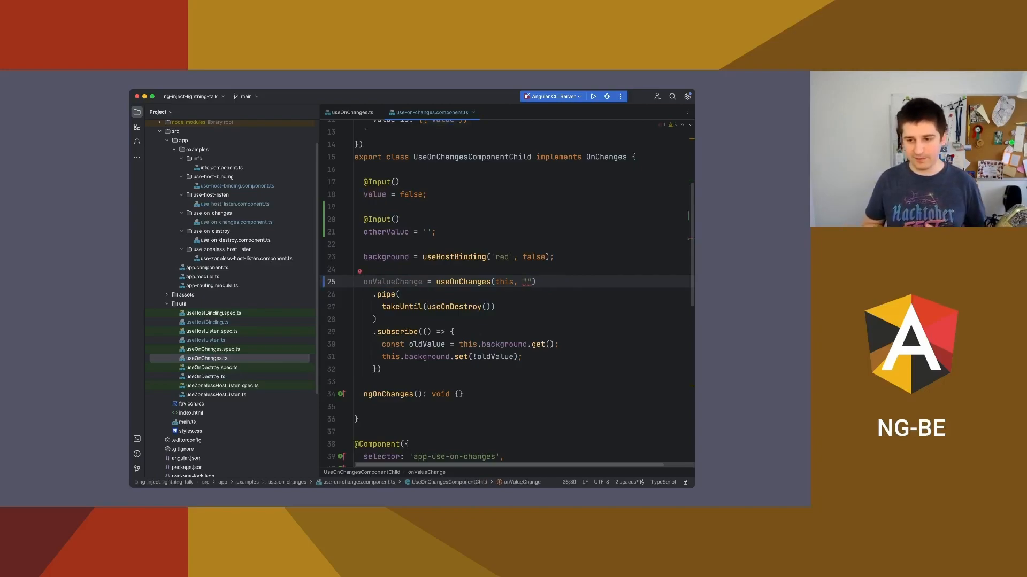
{"action": "type", "text": "as"}
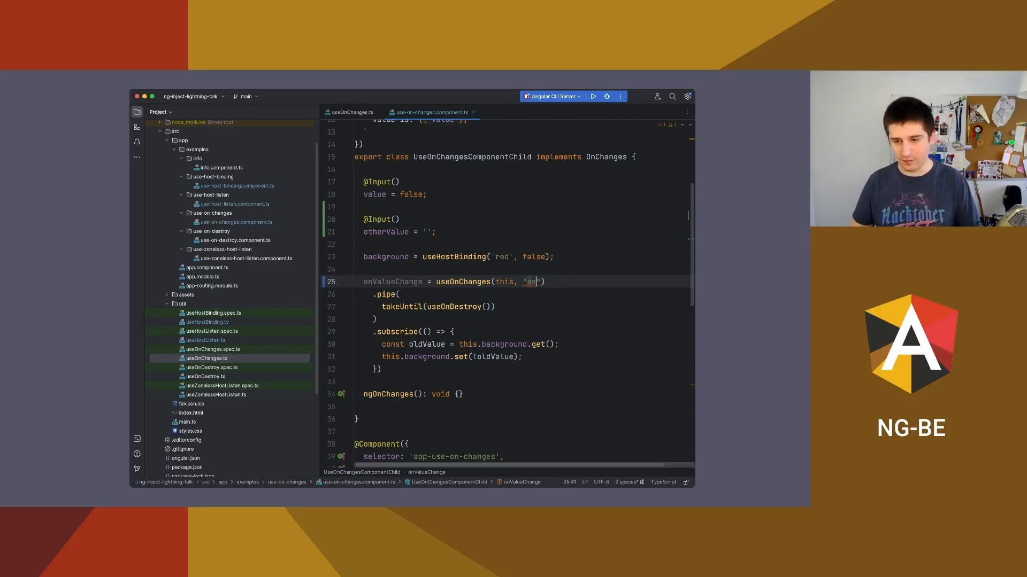
{"action": "type", "text": "d"}
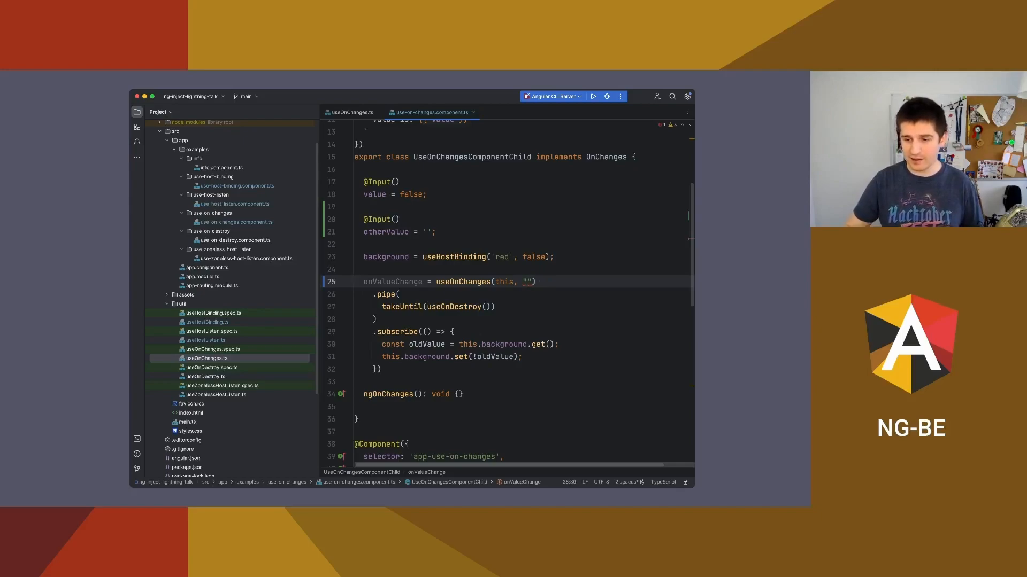
{"action": "type", "text": "value"}
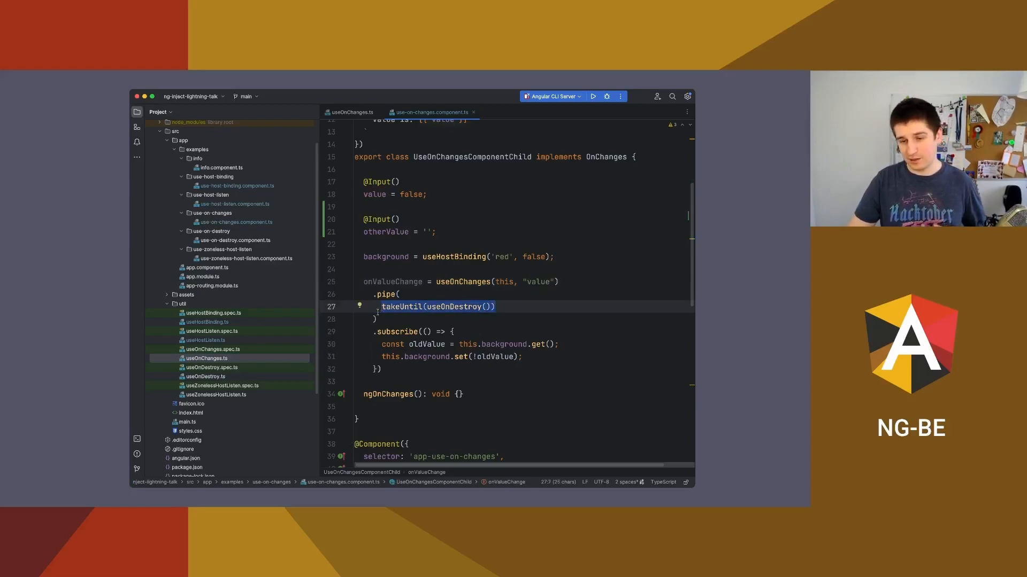
{"action": "mouse_move", "coordinate": [472, 305]}
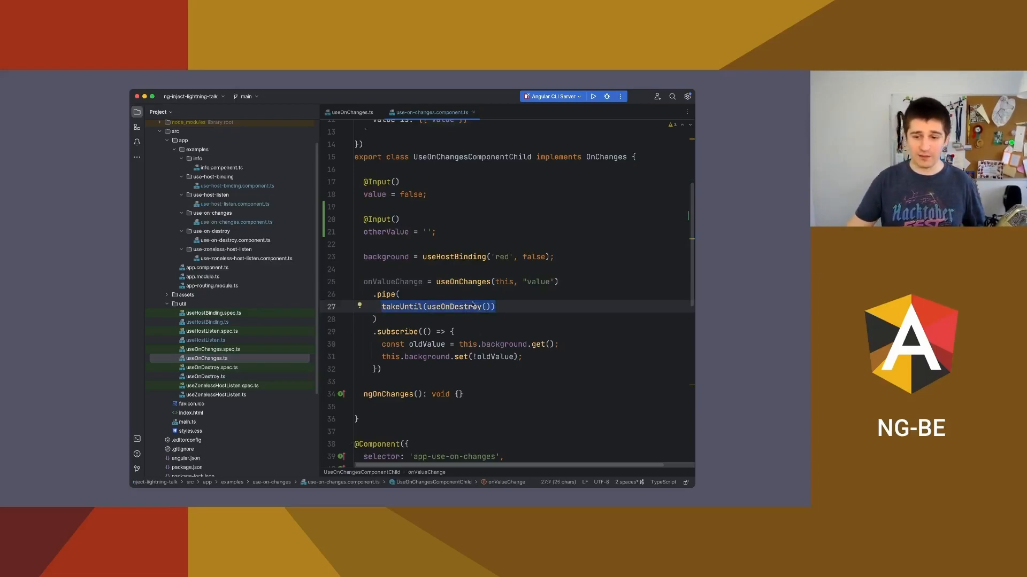